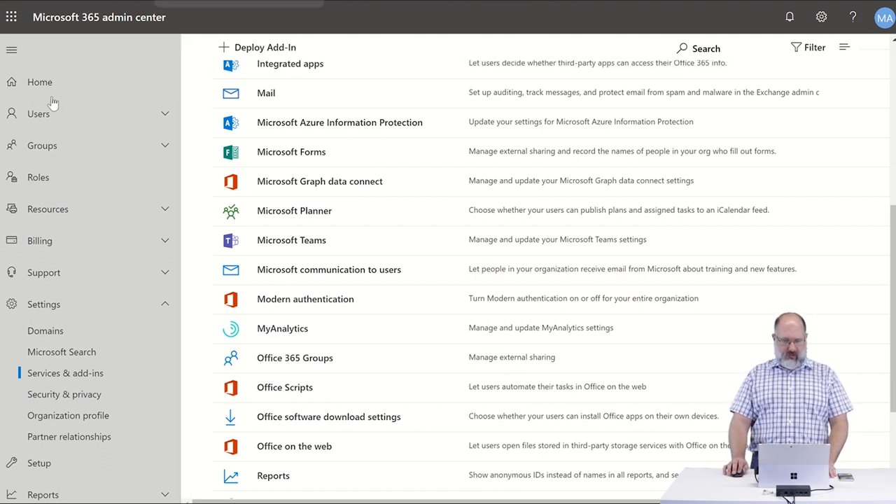
- Expand Users in the left navigation and go to Active users
{"action": "left_click", "coordinate": [39, 112]}
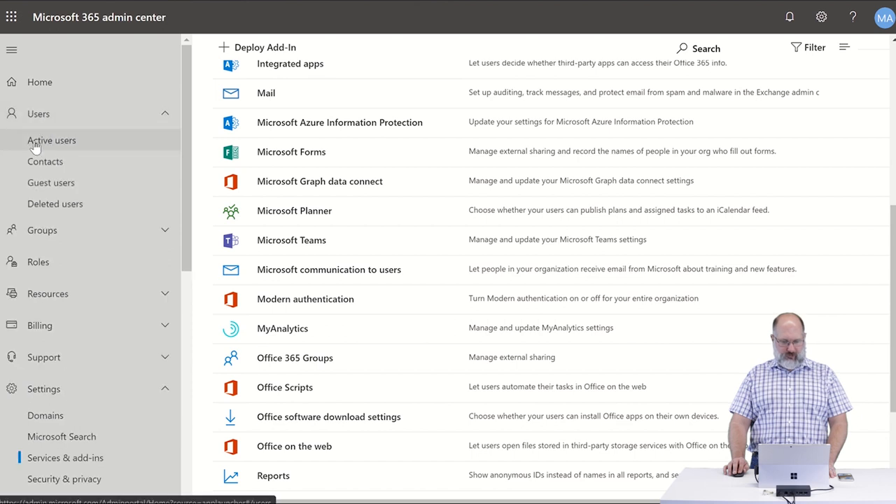
{"action": "left_click", "coordinate": [51, 140]}
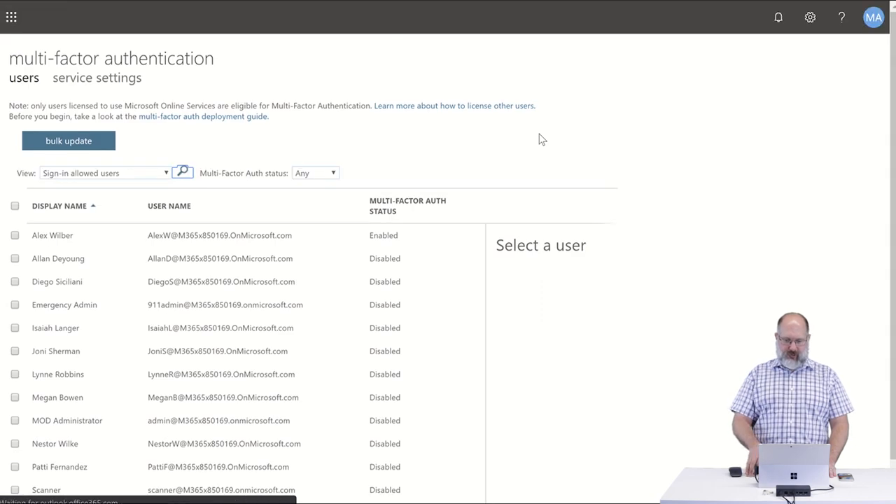
{"action": "mouse_move", "coordinate": [257, 213]}
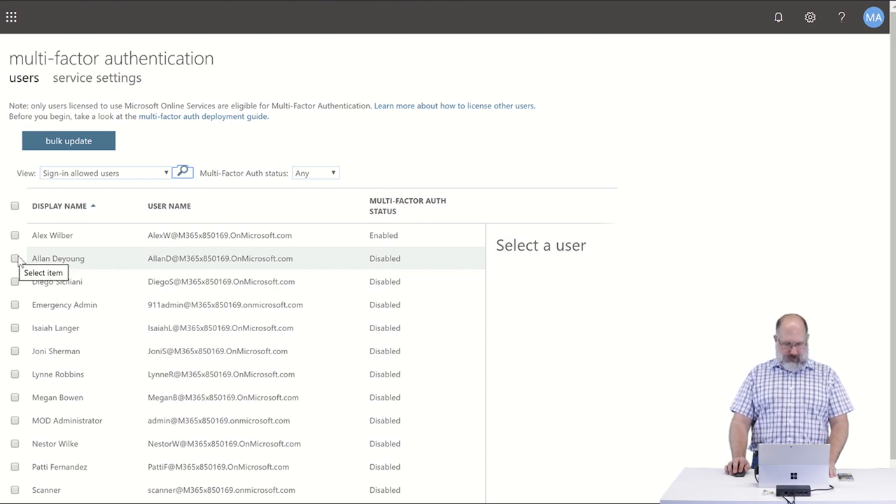
- Select Allan Deyoung and Diego Siciliani on the multi-factor authentication page
{"action": "left_click", "coordinate": [15, 259]}
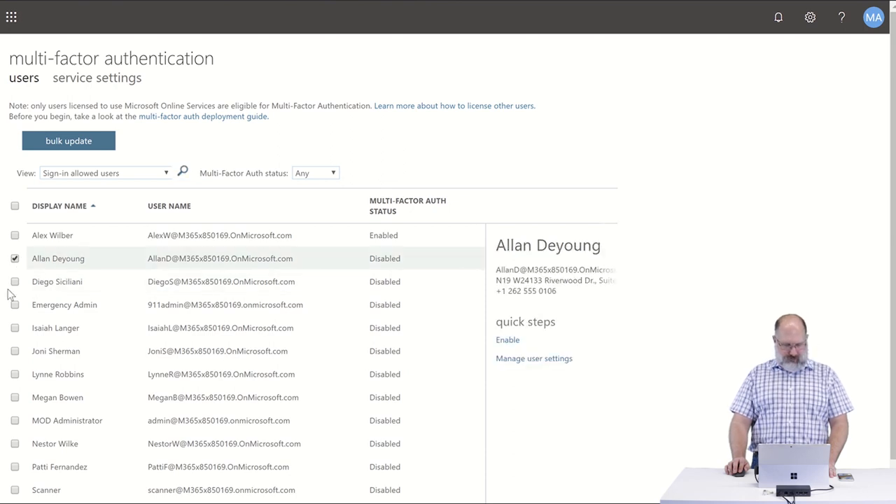
{"action": "left_click", "coordinate": [15, 281]}
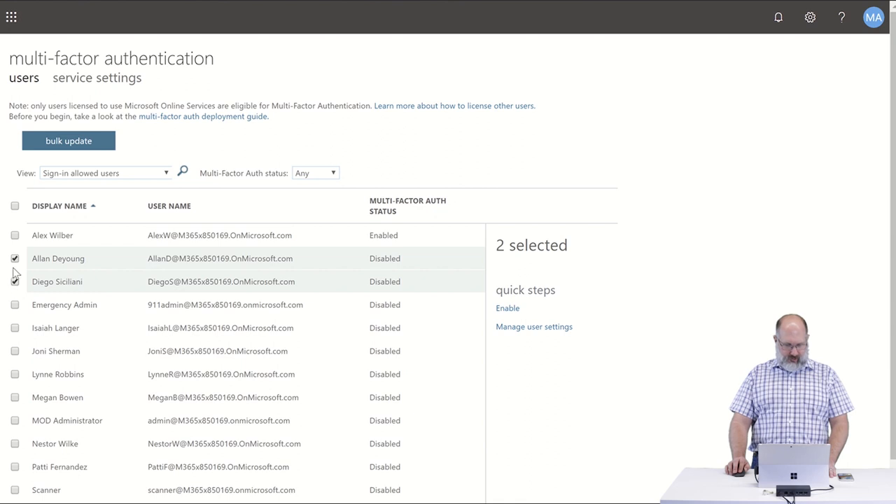
{"action": "left_click", "coordinate": [15, 281]}
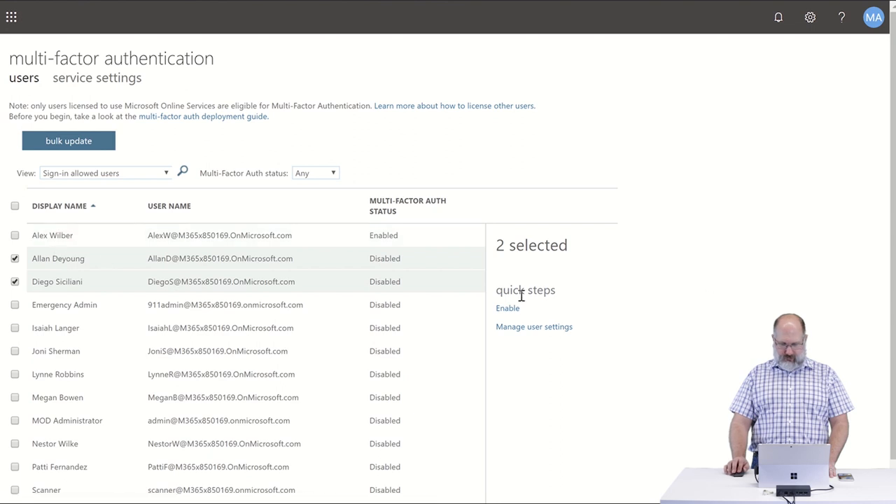
- Choose Enable under quick steps for the two selected users
{"action": "left_click", "coordinate": [506, 308]}
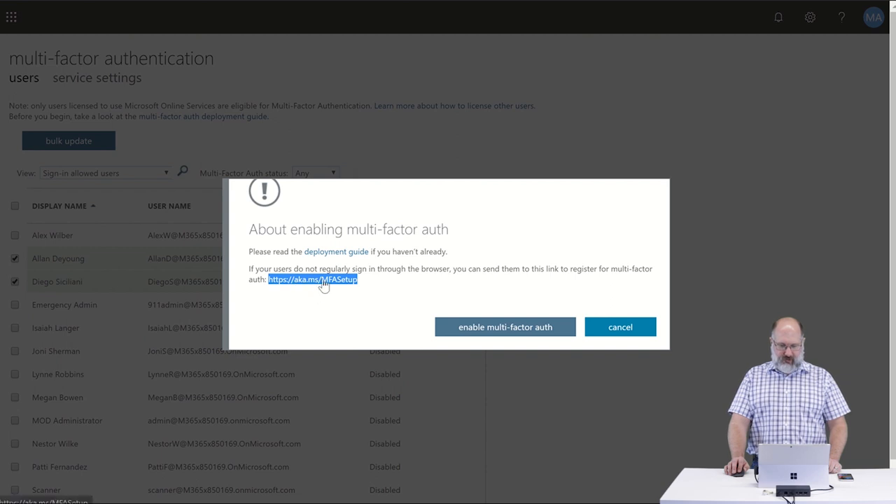
{"action": "mouse_move", "coordinate": [356, 291]}
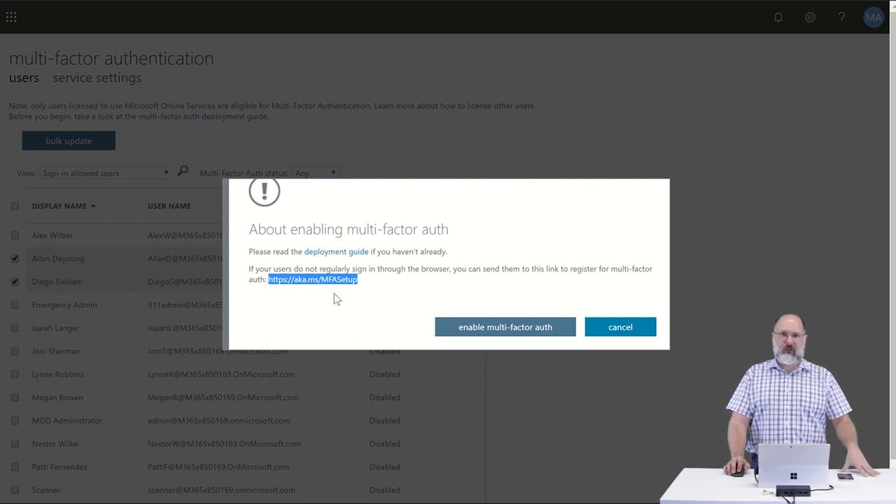
{"action": "mouse_move", "coordinate": [329, 308]}
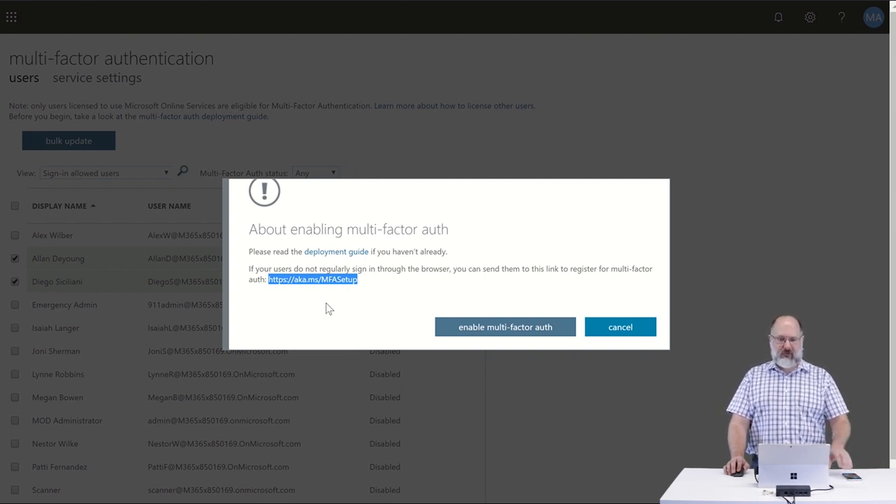
{"action": "mouse_move", "coordinate": [328, 302]}
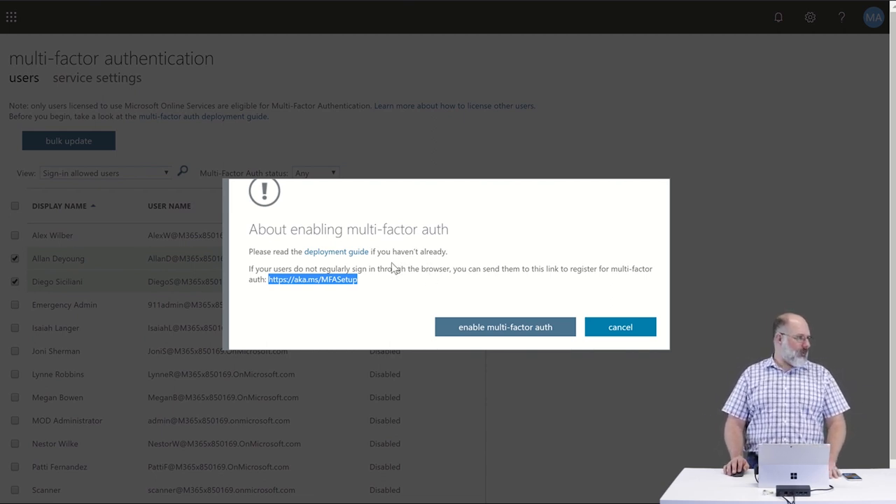
{"action": "mouse_move", "coordinate": [408, 268]}
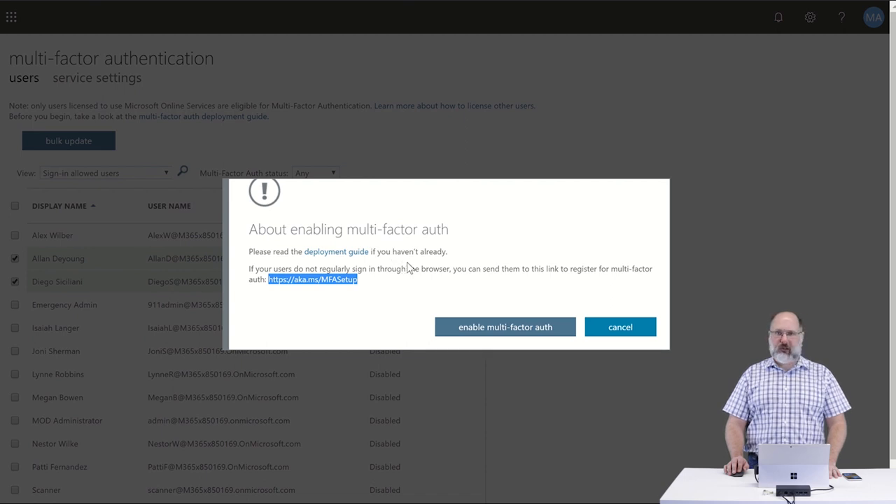
{"action": "mouse_move", "coordinate": [645, 318]}
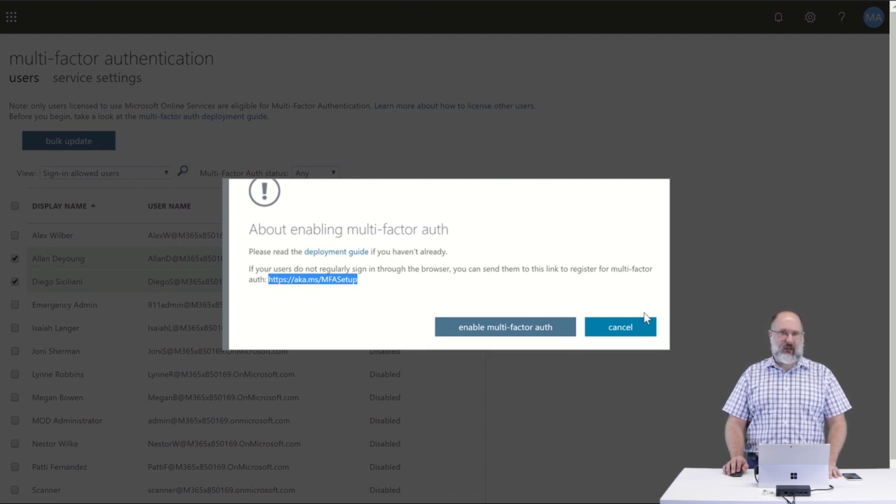
{"action": "mouse_move", "coordinate": [674, 320]}
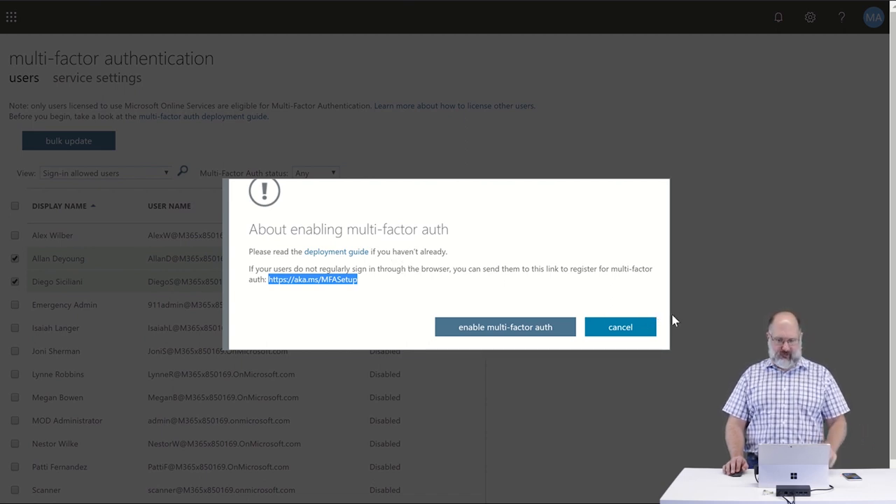
{"action": "mouse_move", "coordinate": [644, 310]}
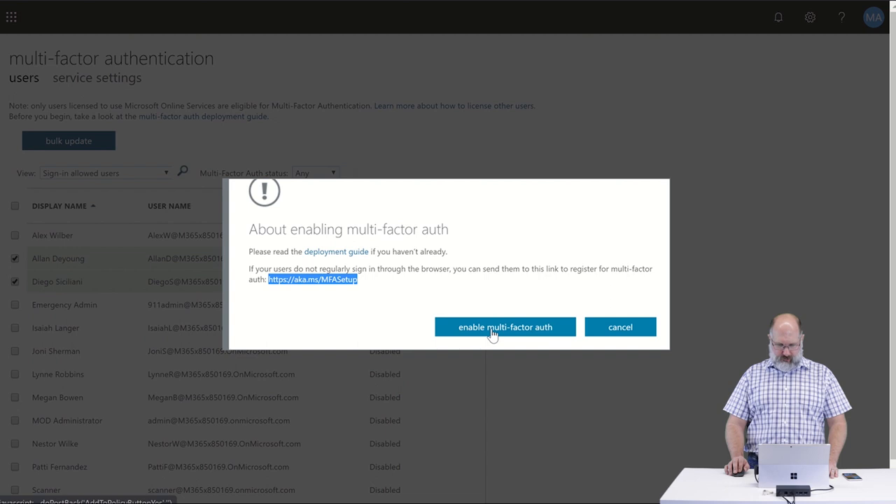
- Confirm enabling multi-factor auth and dismiss the Updates successful message
{"action": "left_click", "coordinate": [505, 326]}
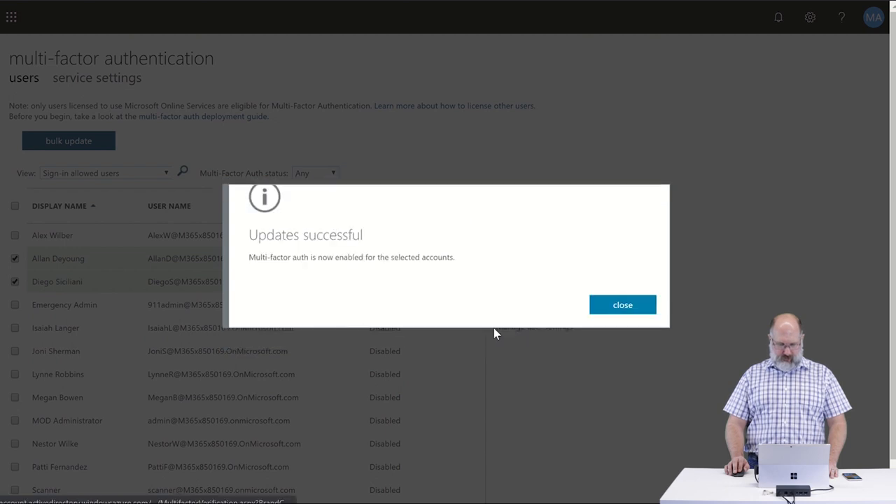
{"action": "left_click", "coordinate": [622, 305]}
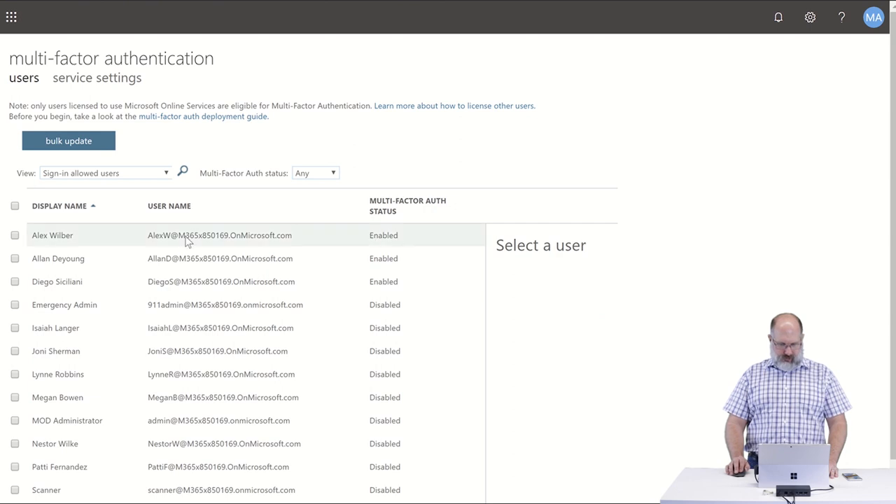
{"action": "mouse_move", "coordinate": [384, 281]}
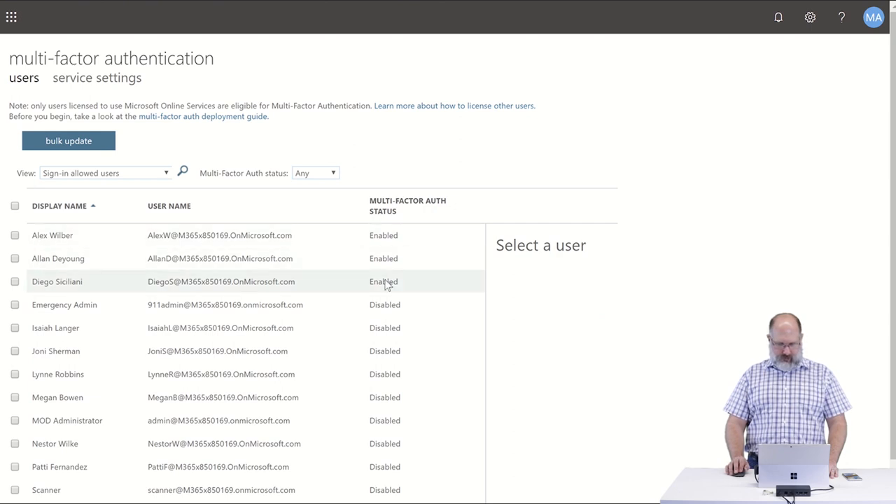
{"action": "mouse_move", "coordinate": [116, 258]}
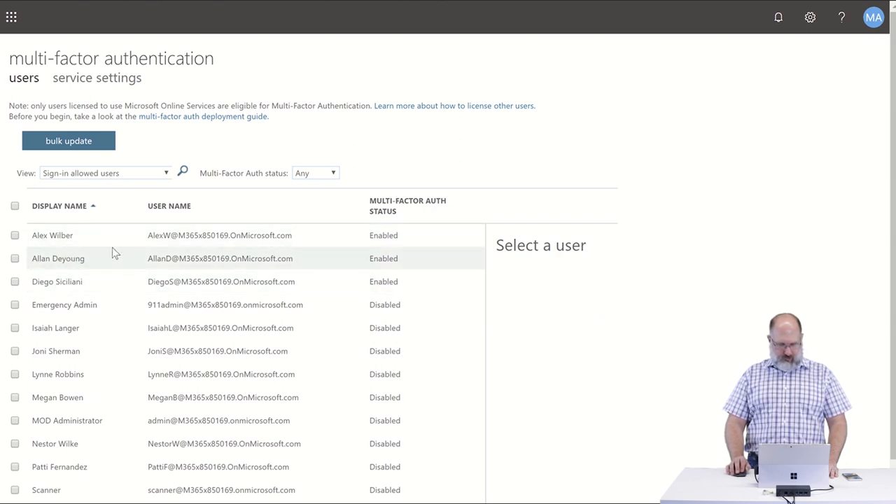